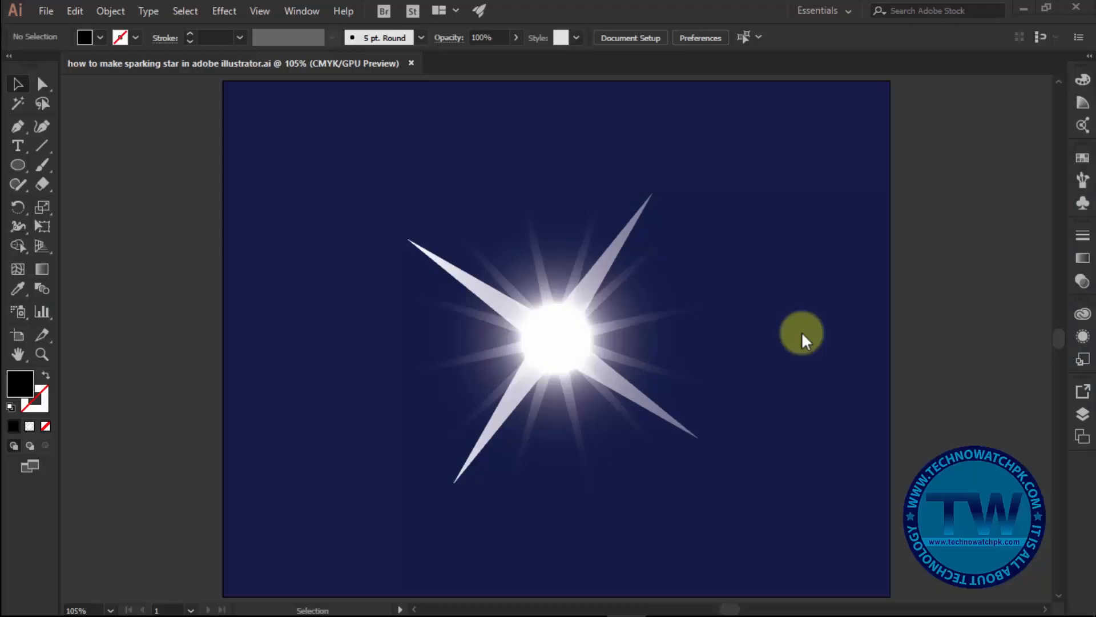
pyautogui.moveTo(761, 323)
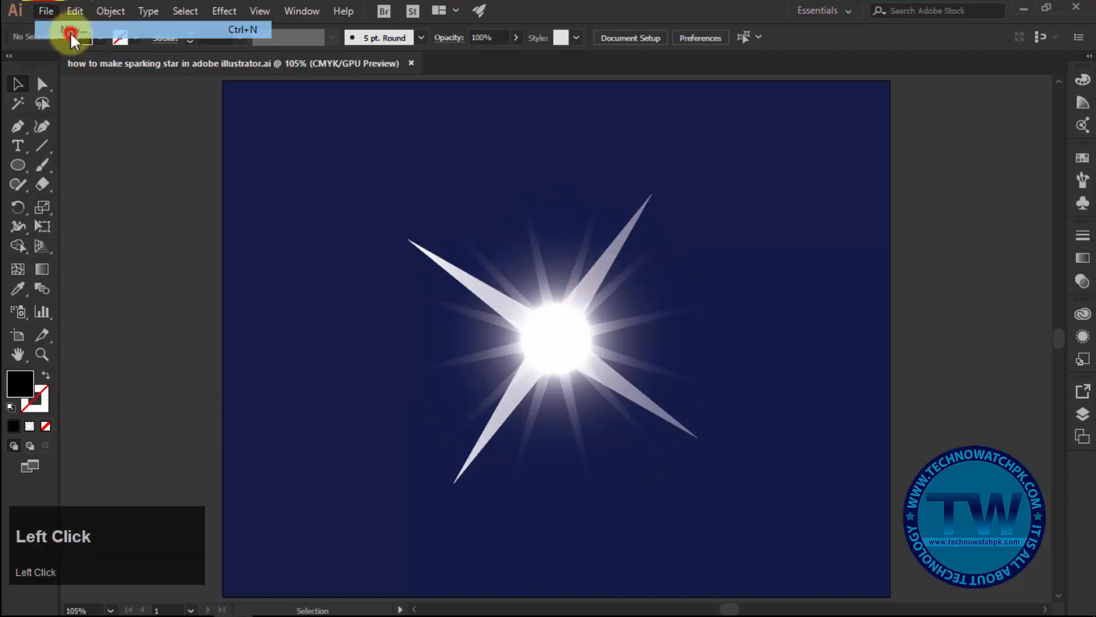
# Step: Create a new document and cover the artboard with a rectangle filled 051D3F
pyautogui.click(70, 32)
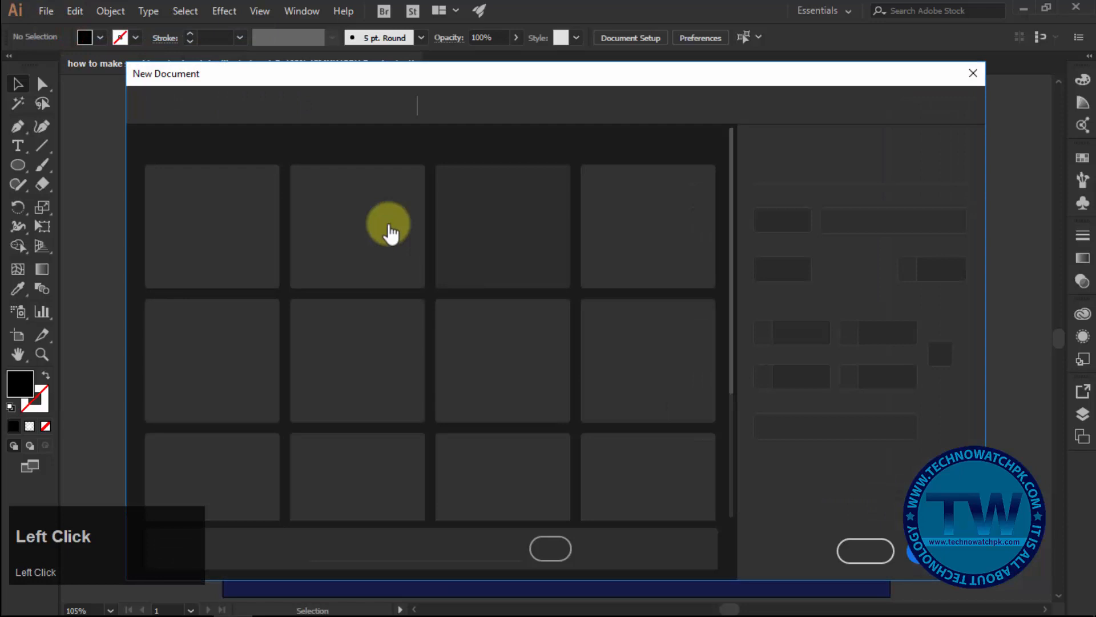
pyautogui.click(212, 210)
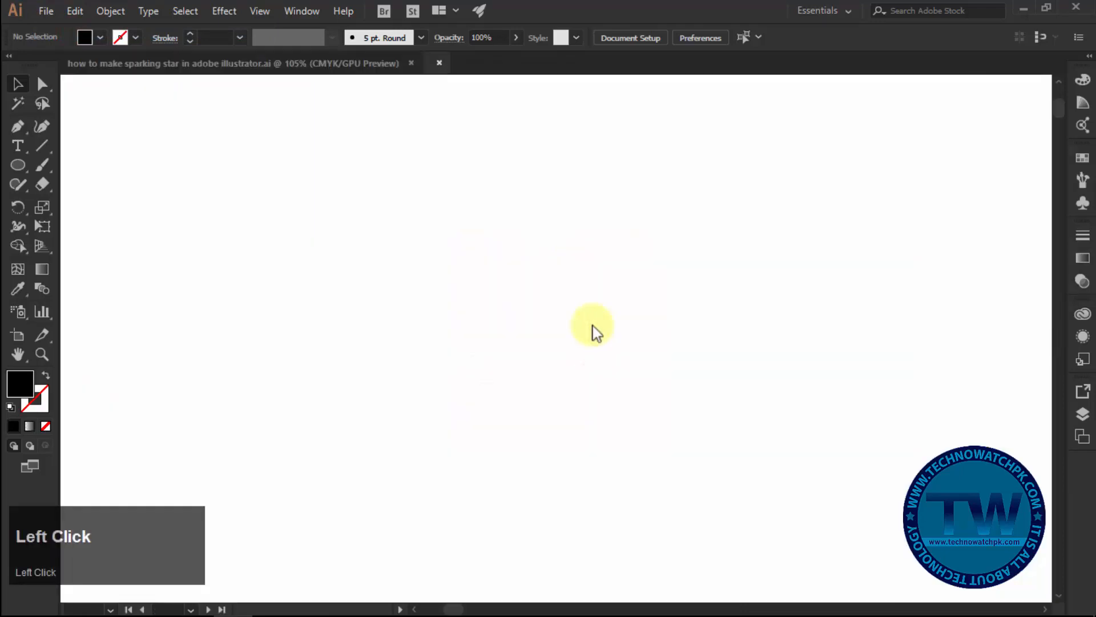
pyautogui.click(18, 165)
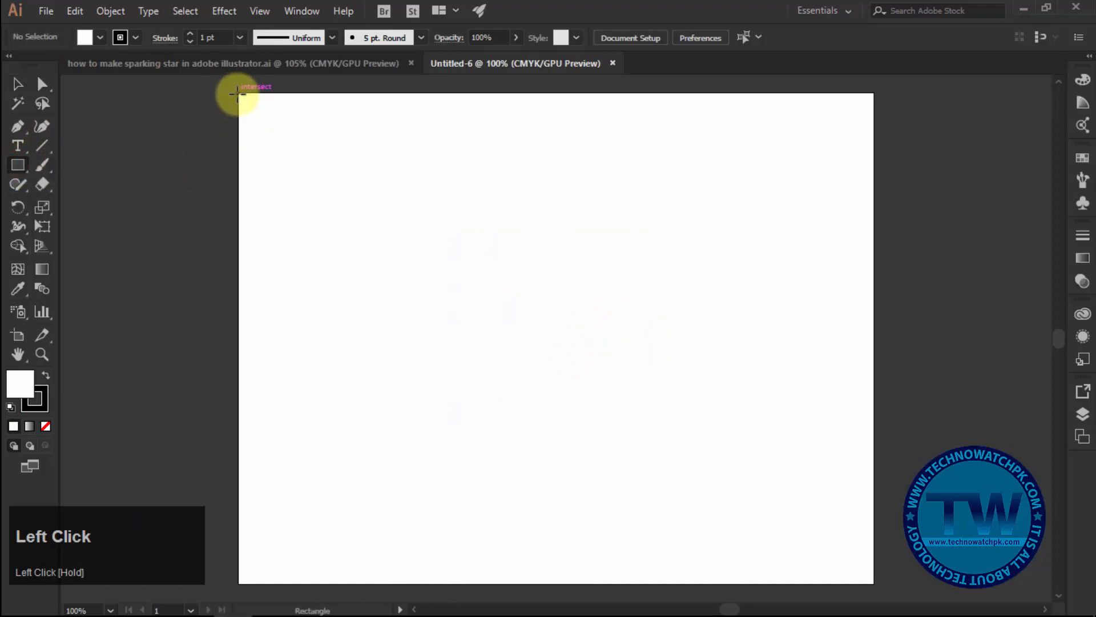
pyautogui.moveTo(239, 89); pyautogui.dragTo(851, 565)
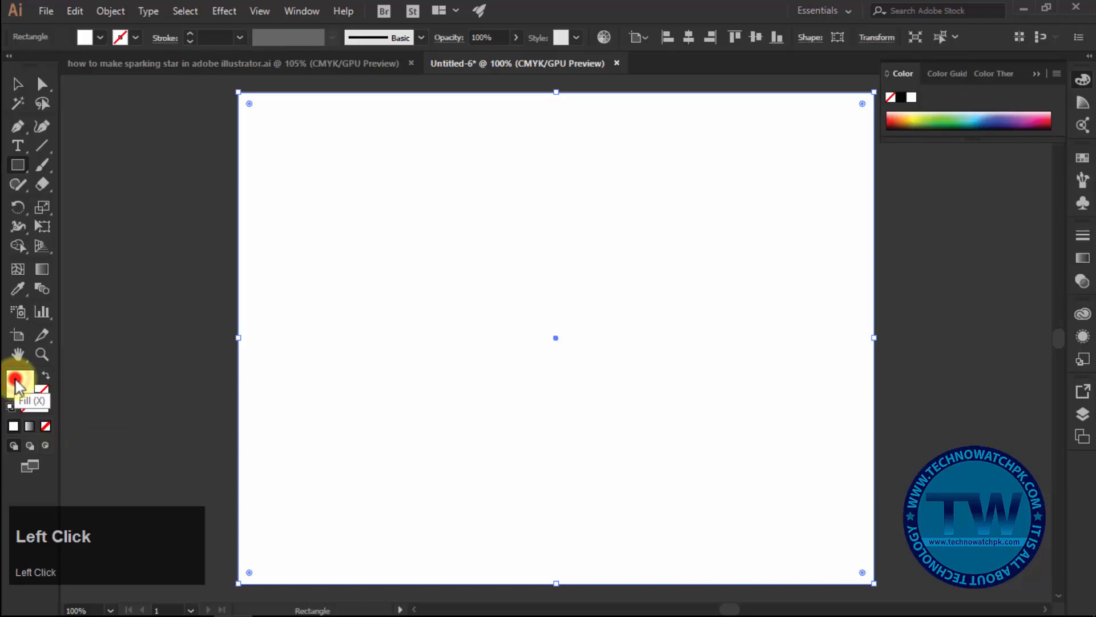
pyautogui.doubleClick(18, 379)
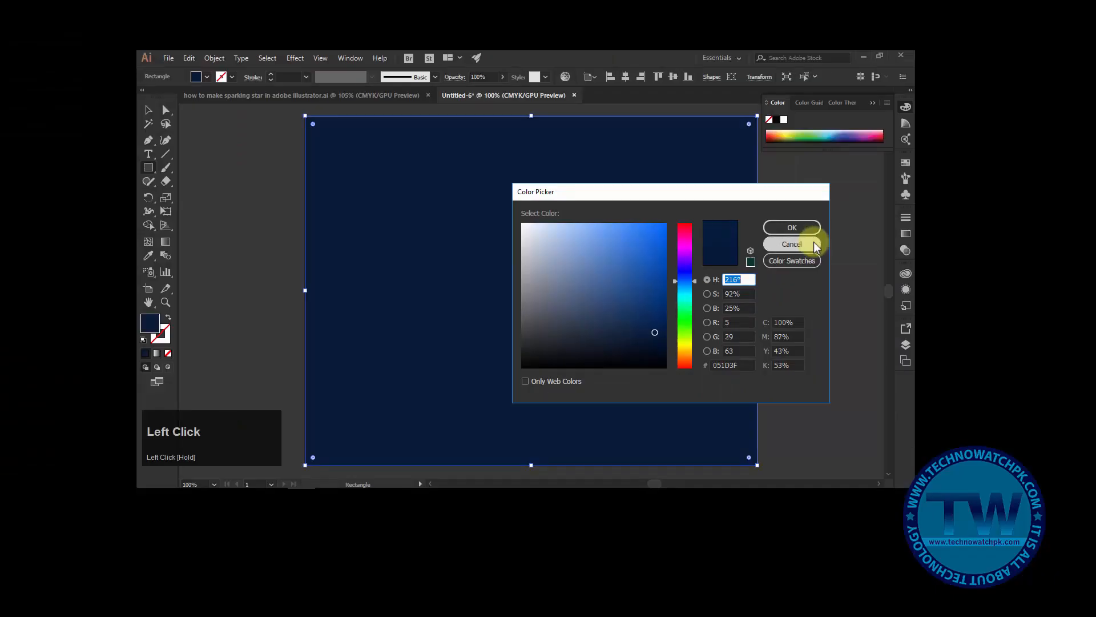
pyautogui.click(791, 243)
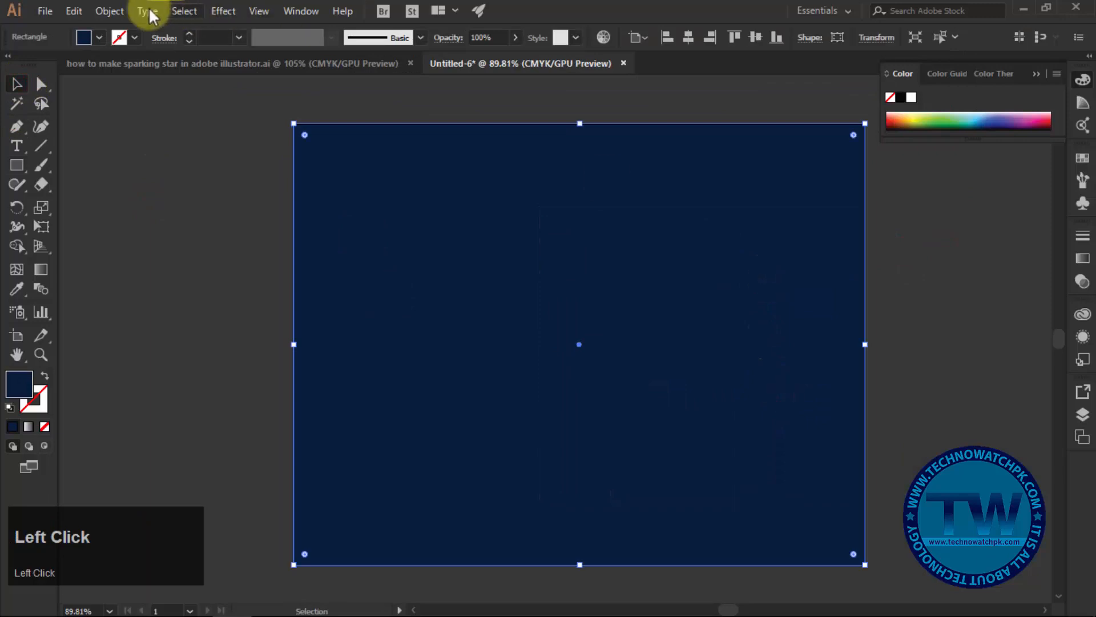
pyautogui.click(109, 11)
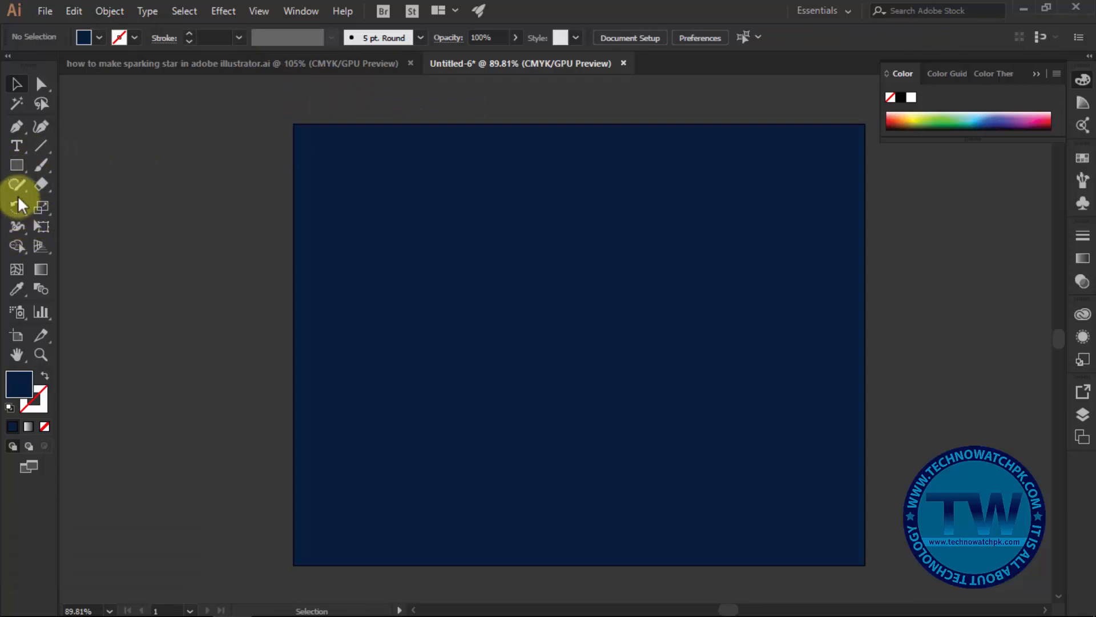
# Step: Draw a white twelve-point star with long thin rays at the artboard centre
pyautogui.click(16, 165)
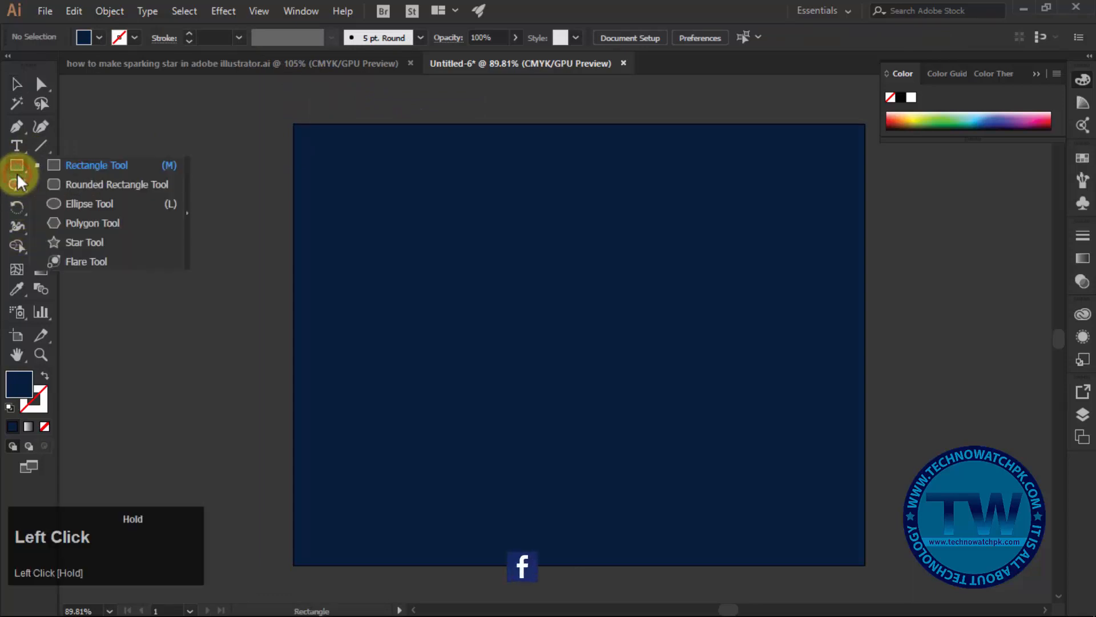
pyautogui.click(84, 242)
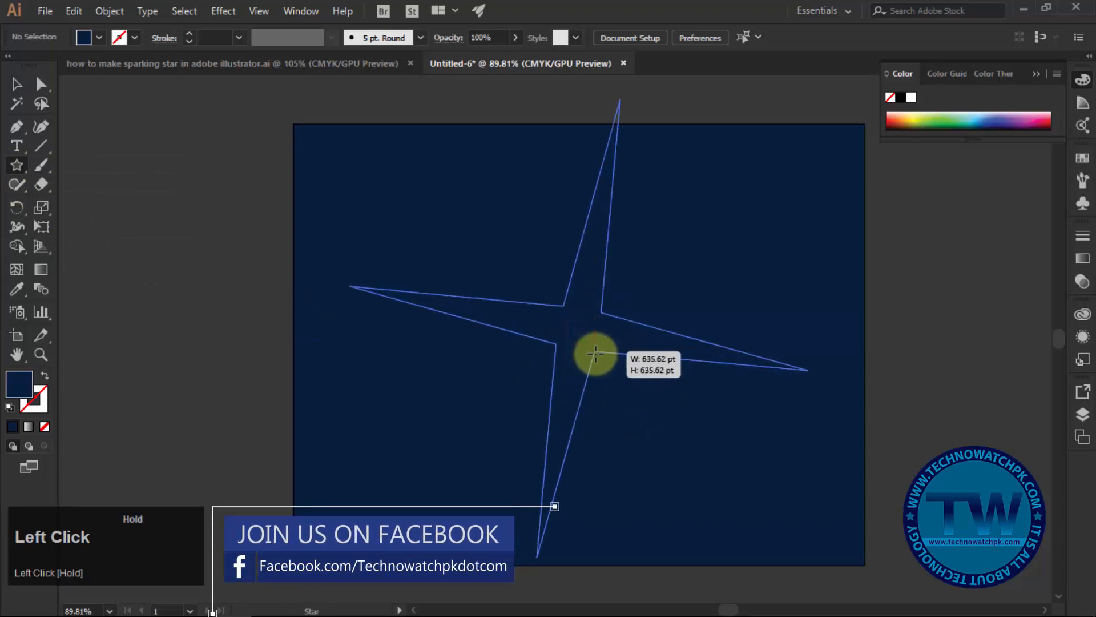
pyautogui.moveTo(594, 352); pyautogui.dragTo(599, 359)
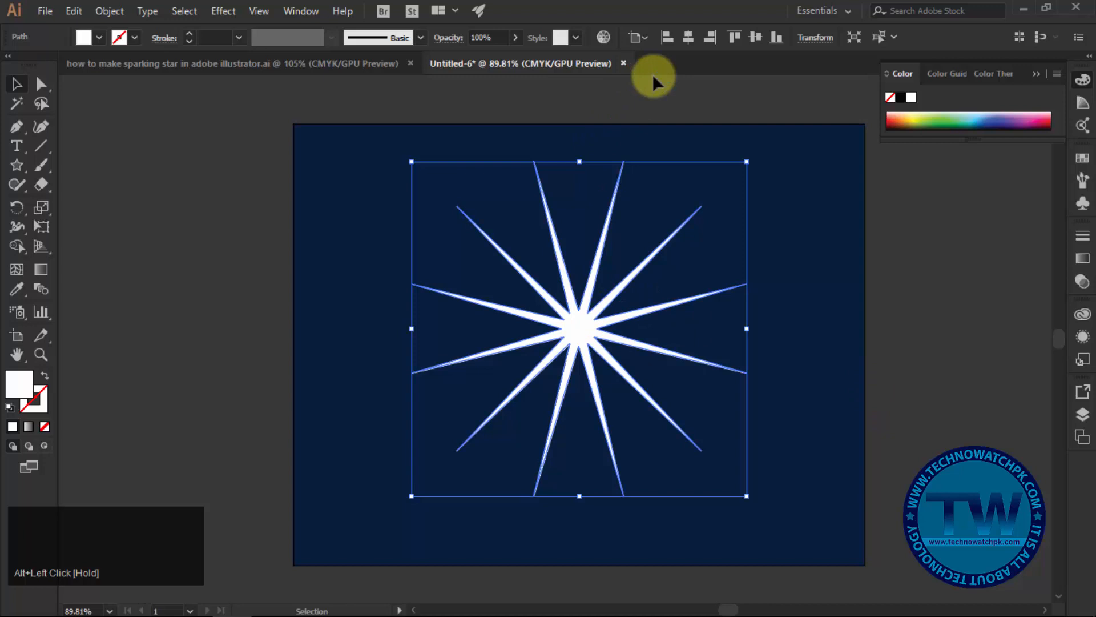
pyautogui.click(755, 37)
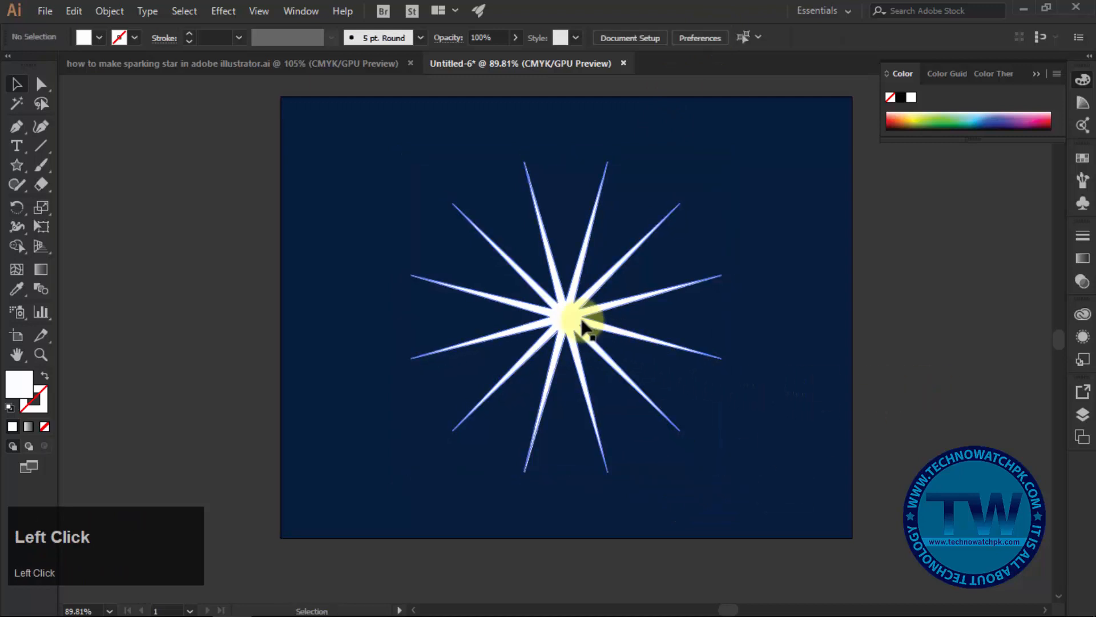
# Step: Give the star a radial gradient with a white end stop at 0% opacity
pyautogui.click(566, 318)
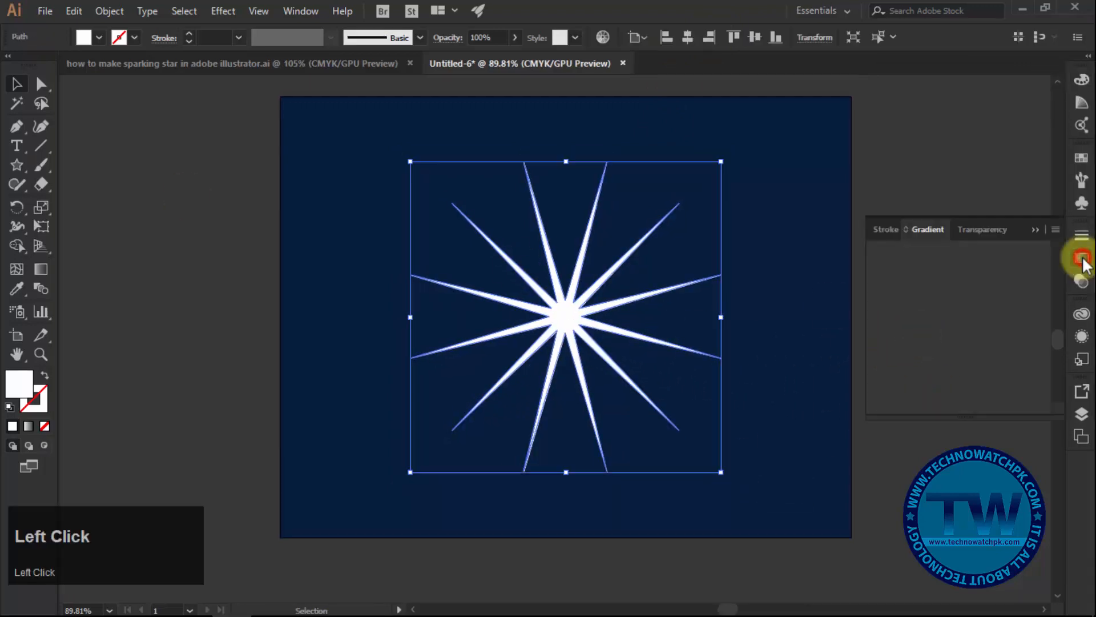
pyautogui.click(1082, 258)
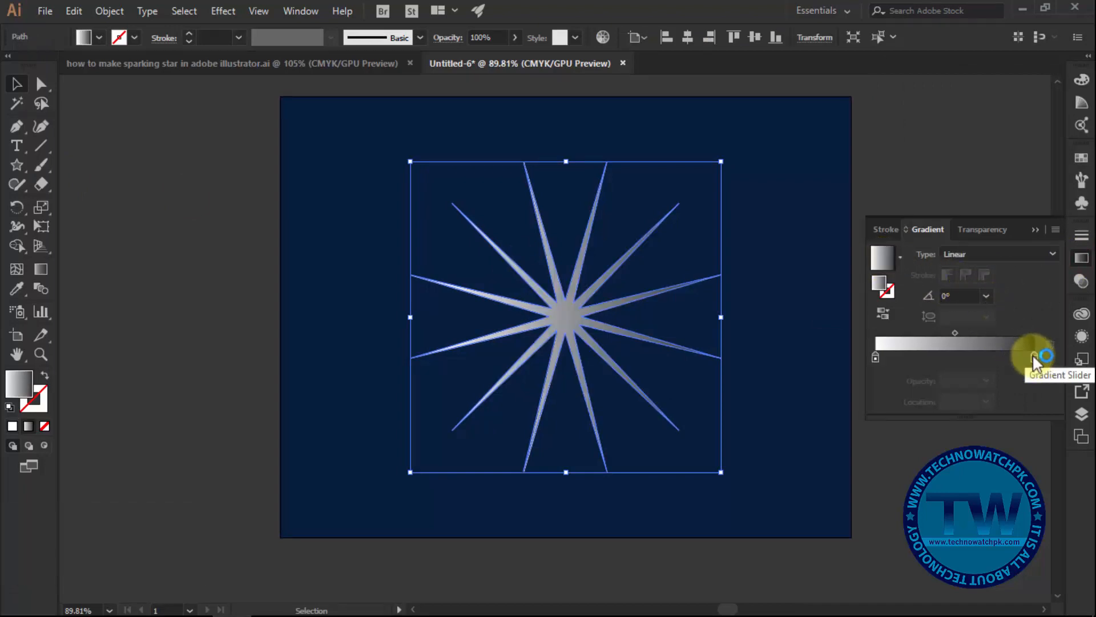
pyautogui.click(1033, 356)
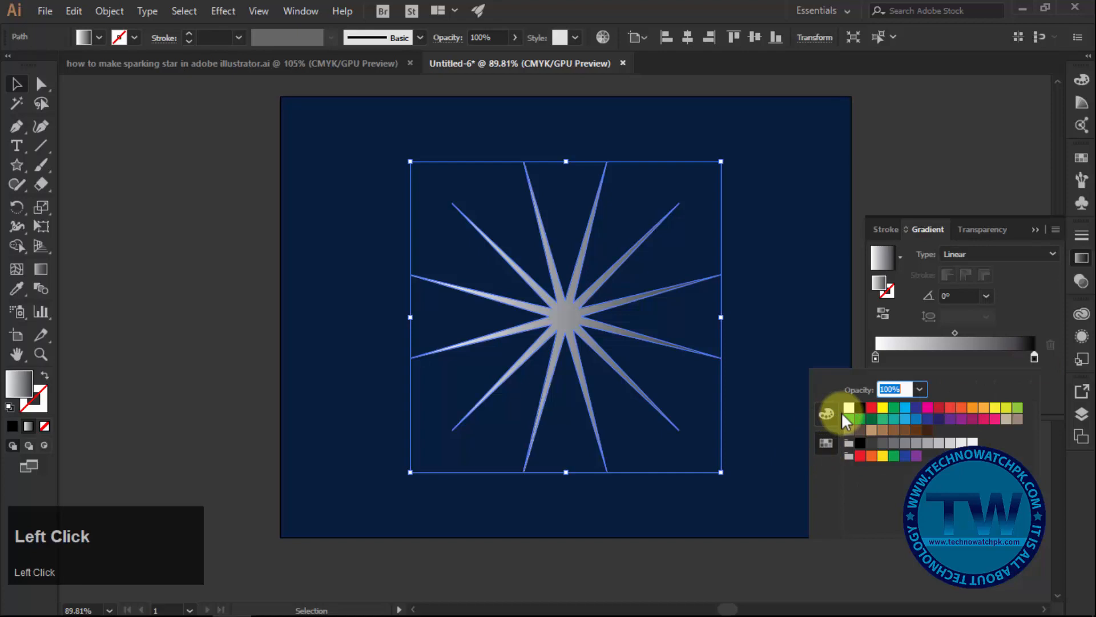
pyautogui.click(850, 407)
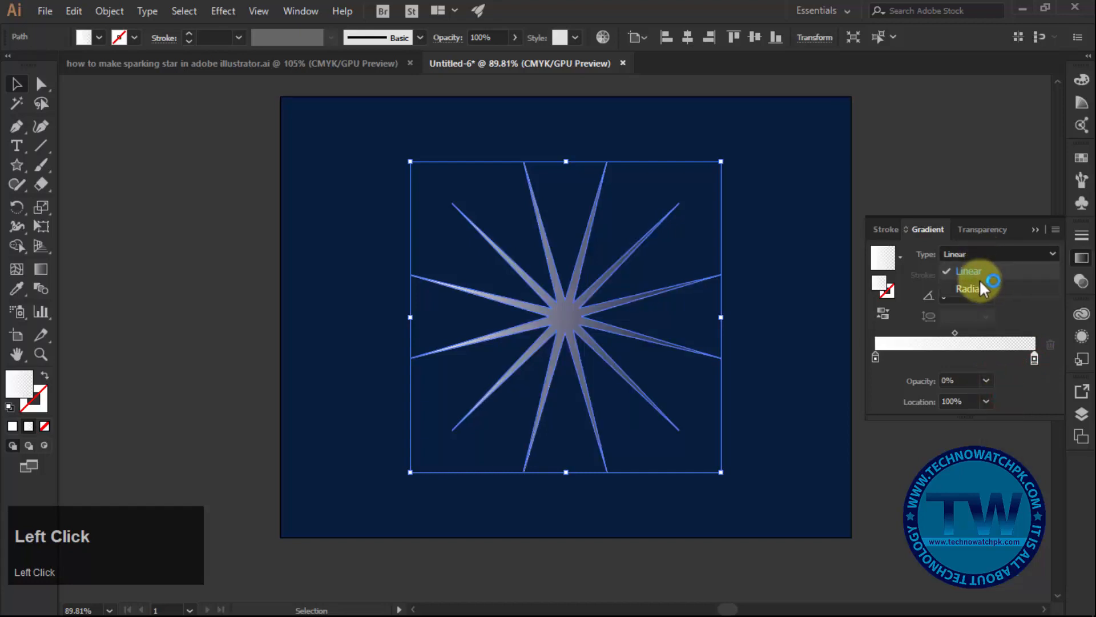
pyautogui.click(968, 289)
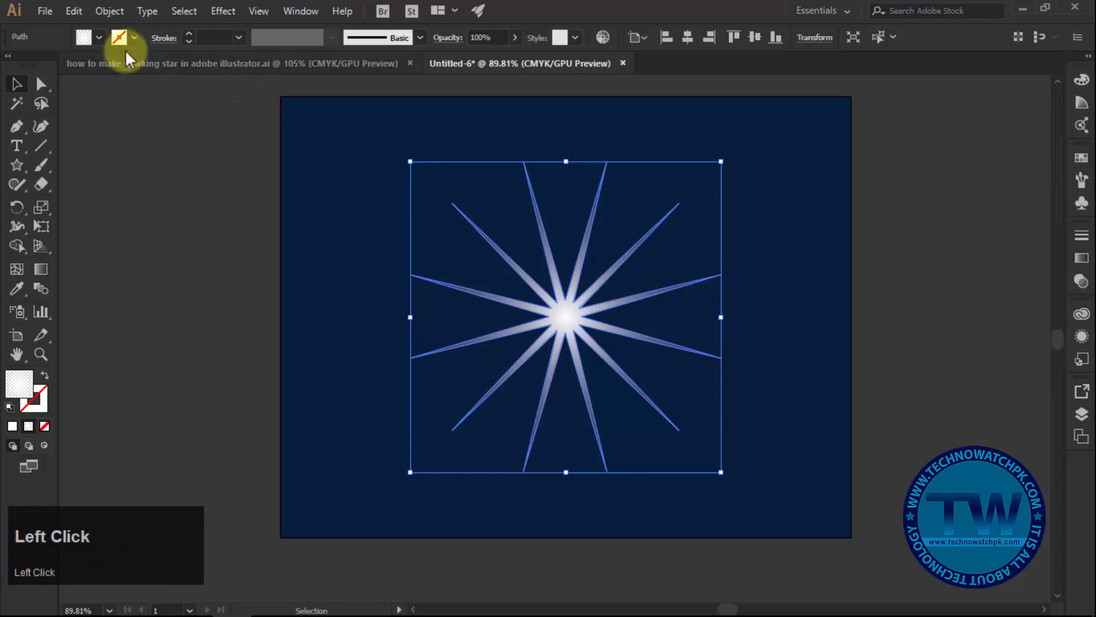
pyautogui.click(109, 11)
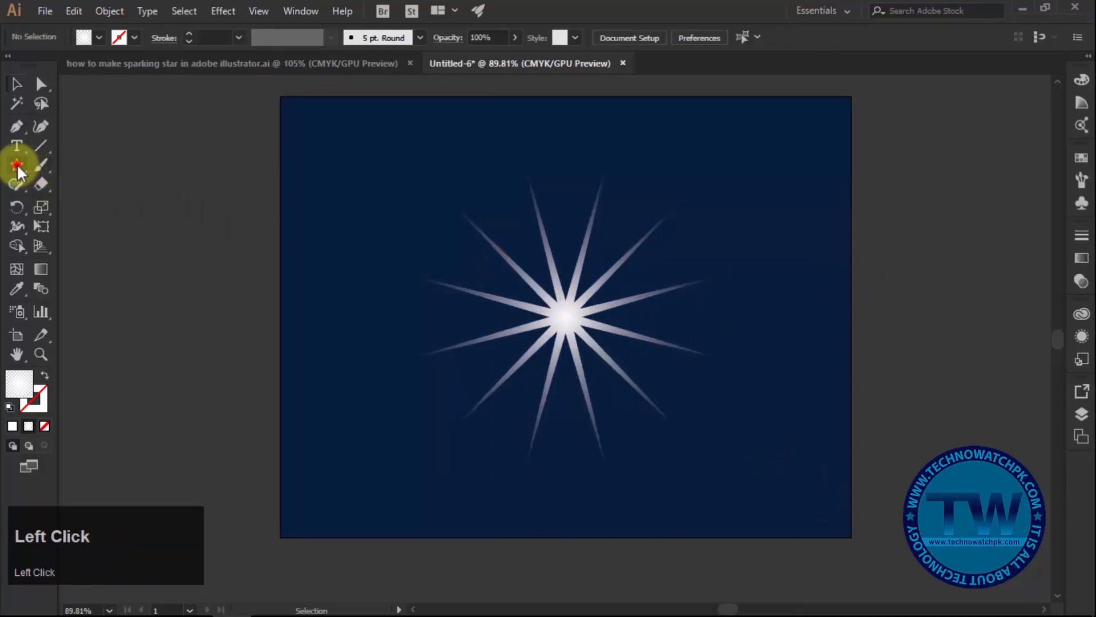
# Step: Draw a tilted four-point gradient star over the burst's centre and lock it
pyautogui.click(17, 164)
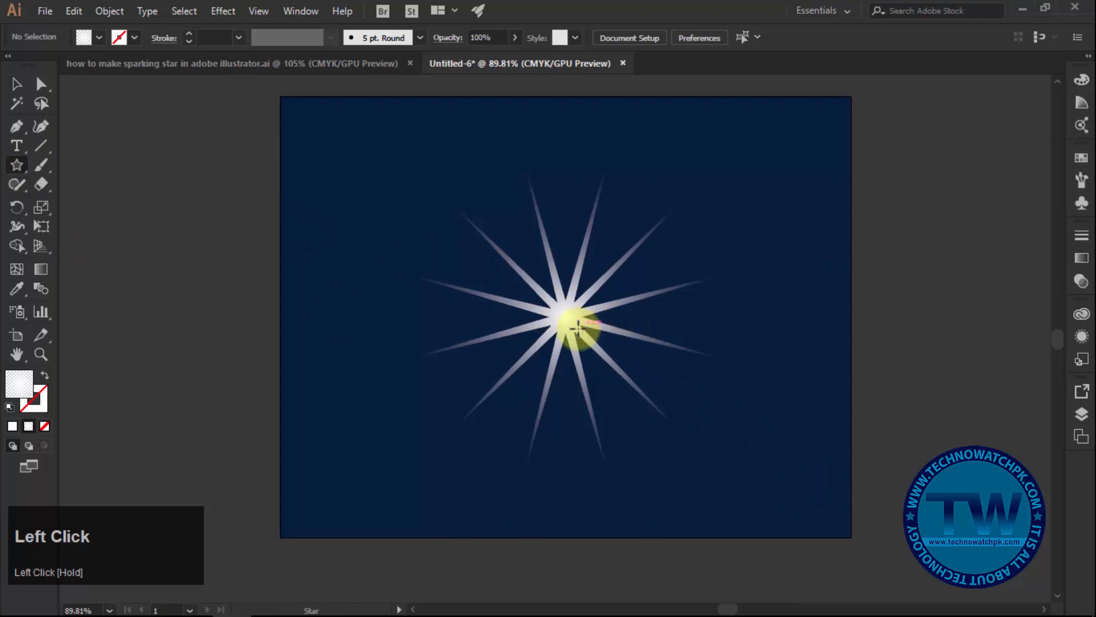
pyautogui.moveTo(567, 321); pyautogui.dragTo(584, 346)
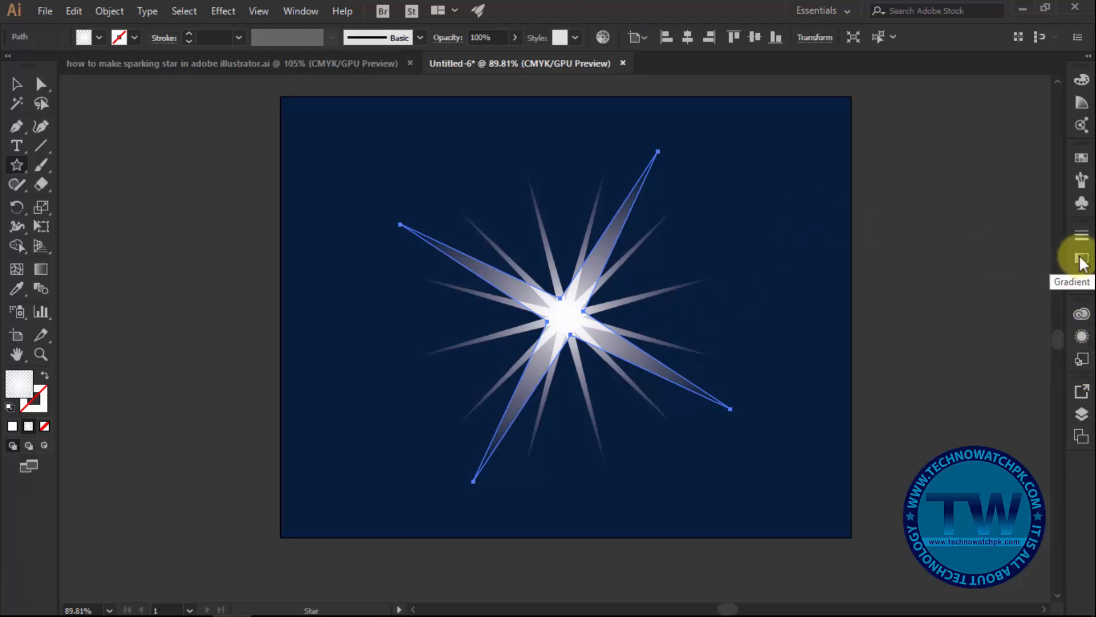
pyautogui.click(1081, 258)
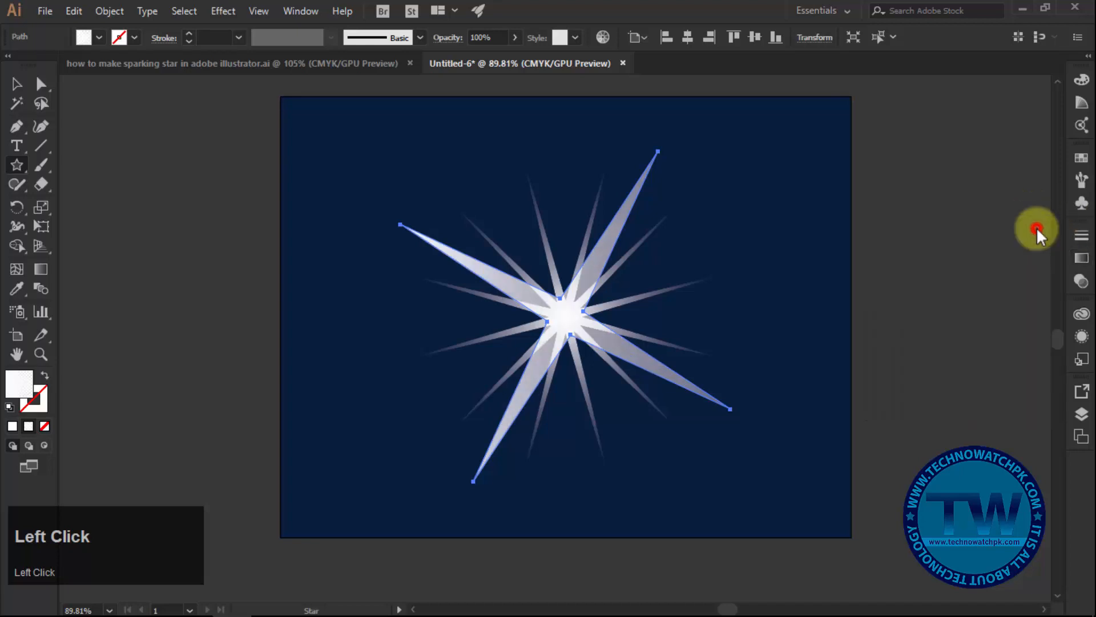
pyautogui.click(109, 10)
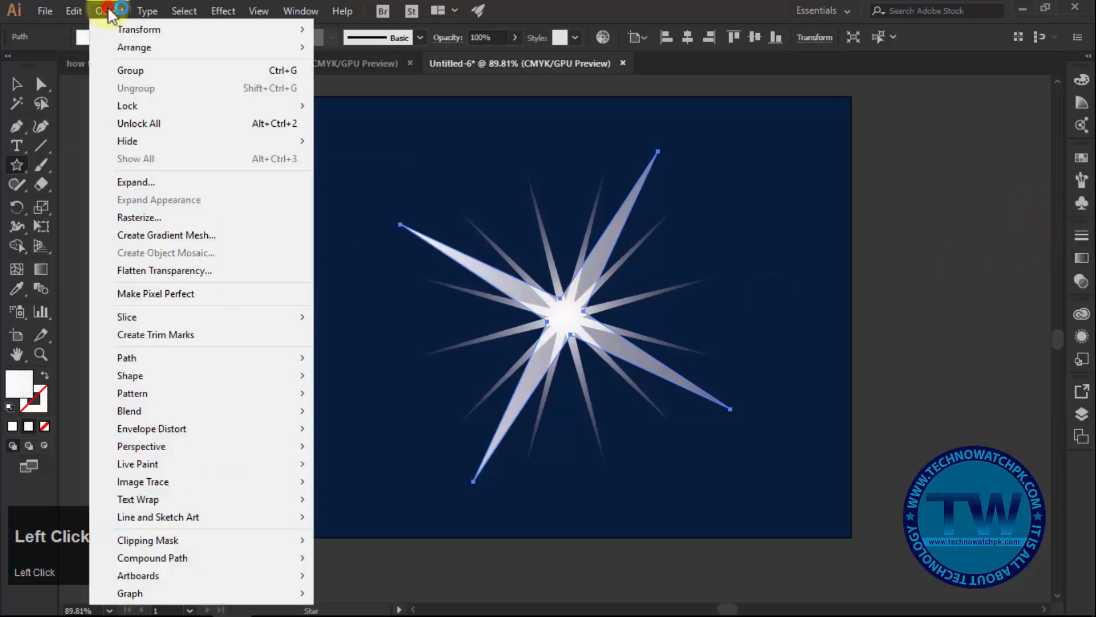
pyautogui.moveTo(140, 158)
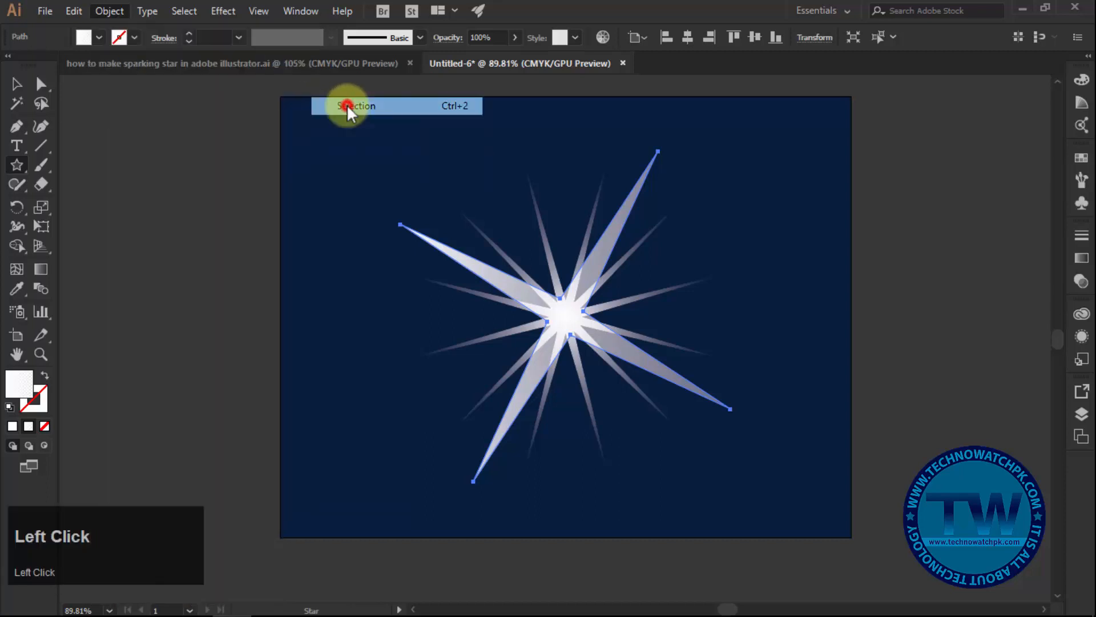
pyautogui.click(355, 106)
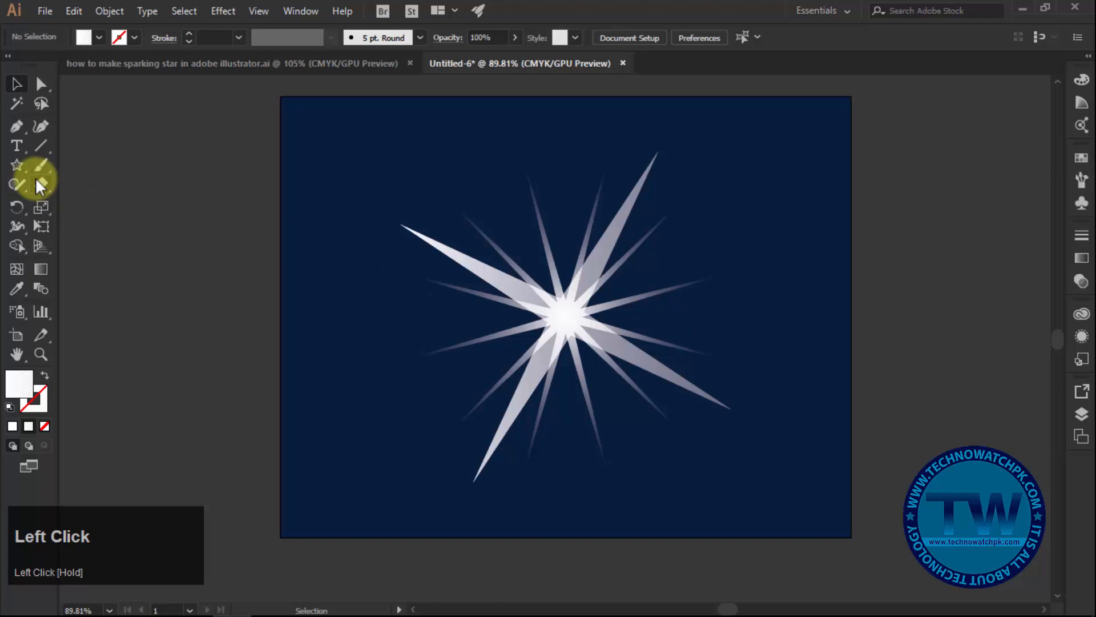
# Step: Draw a circle outward from the star's centre, sized over the star core
pyautogui.click(16, 165)
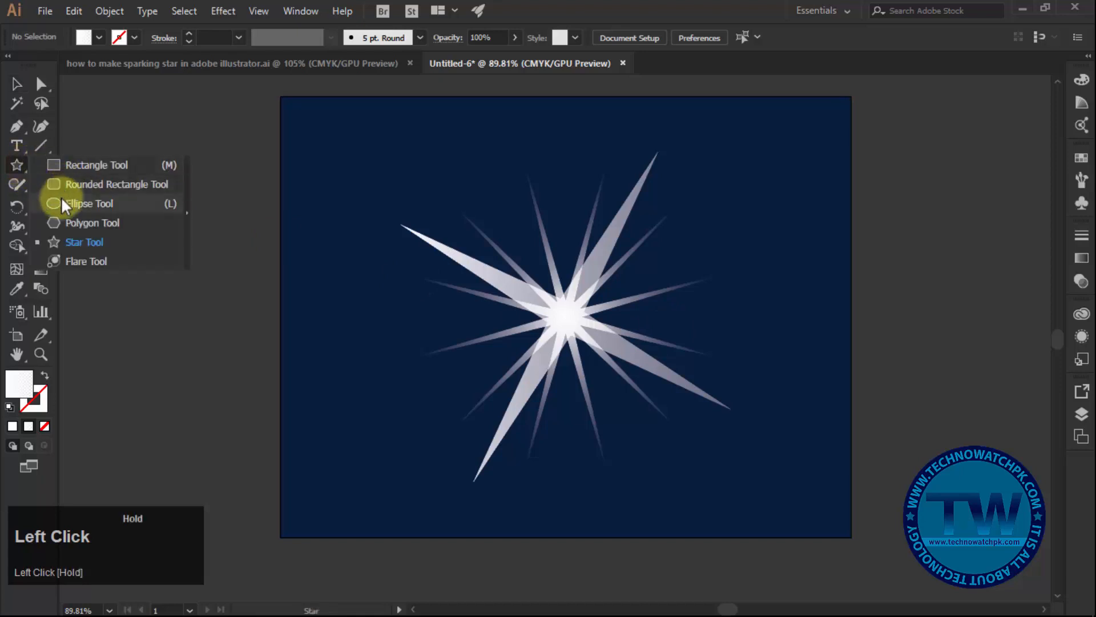
pyautogui.click(89, 203)
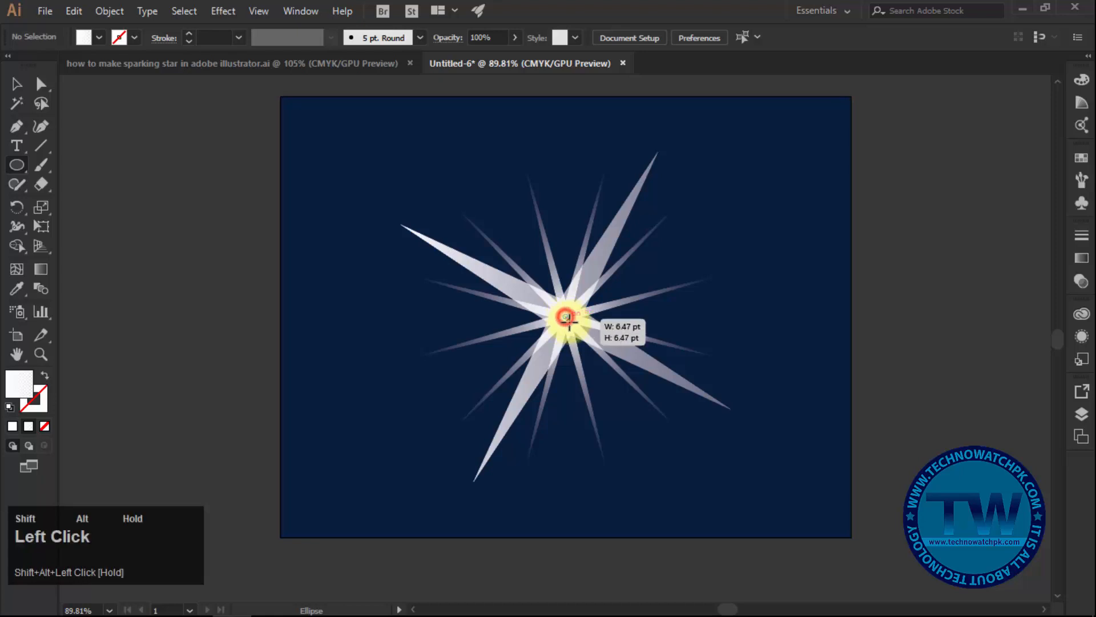
pyautogui.moveTo(566, 317); pyautogui.dragTo(587, 360)
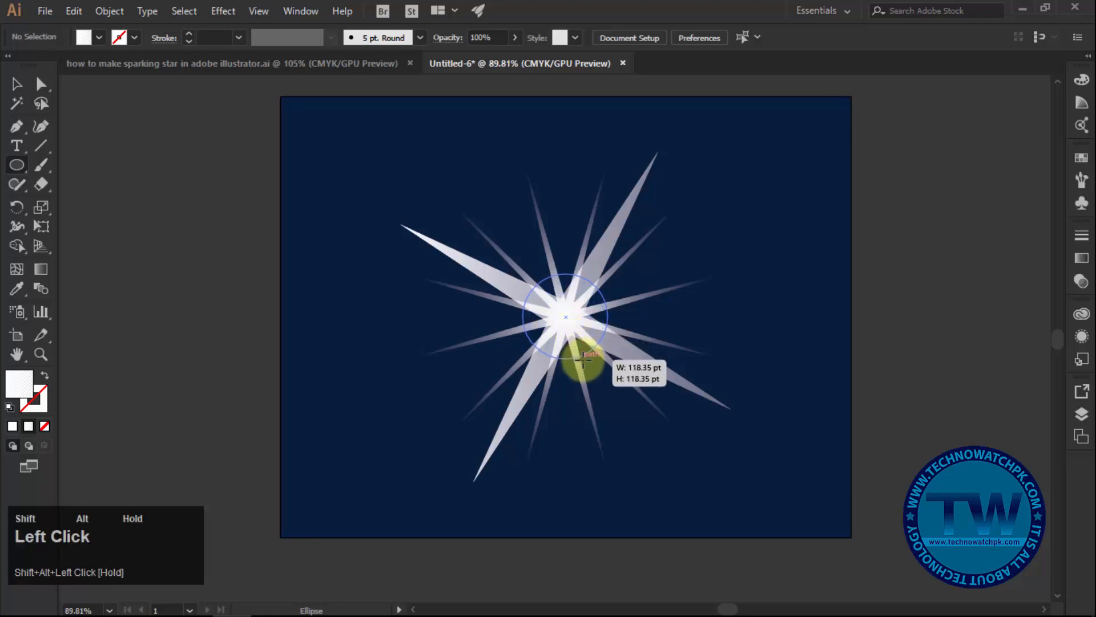
pyautogui.moveTo(583, 356); pyautogui.dragTo(591, 374)
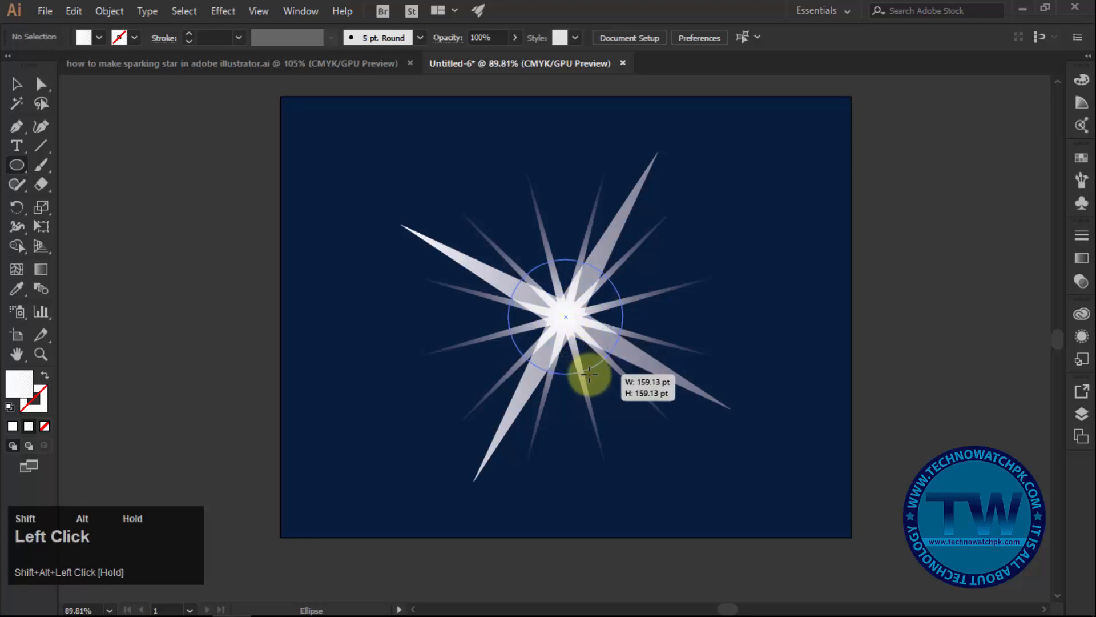
pyautogui.moveTo(589, 376); pyautogui.dragTo(589, 369)
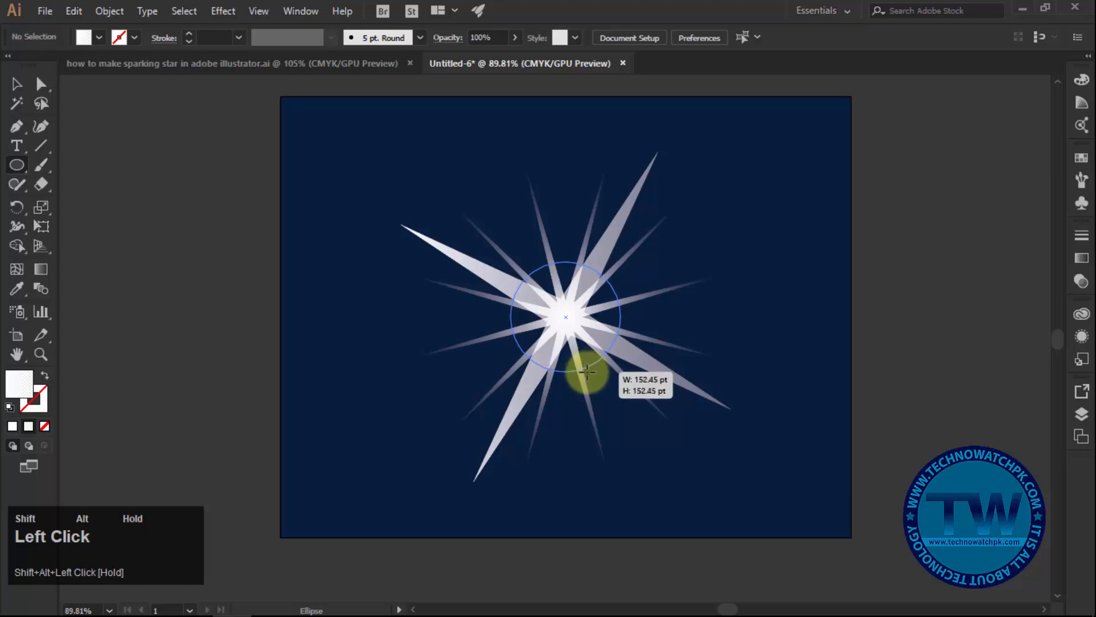
pyautogui.click(17, 84)
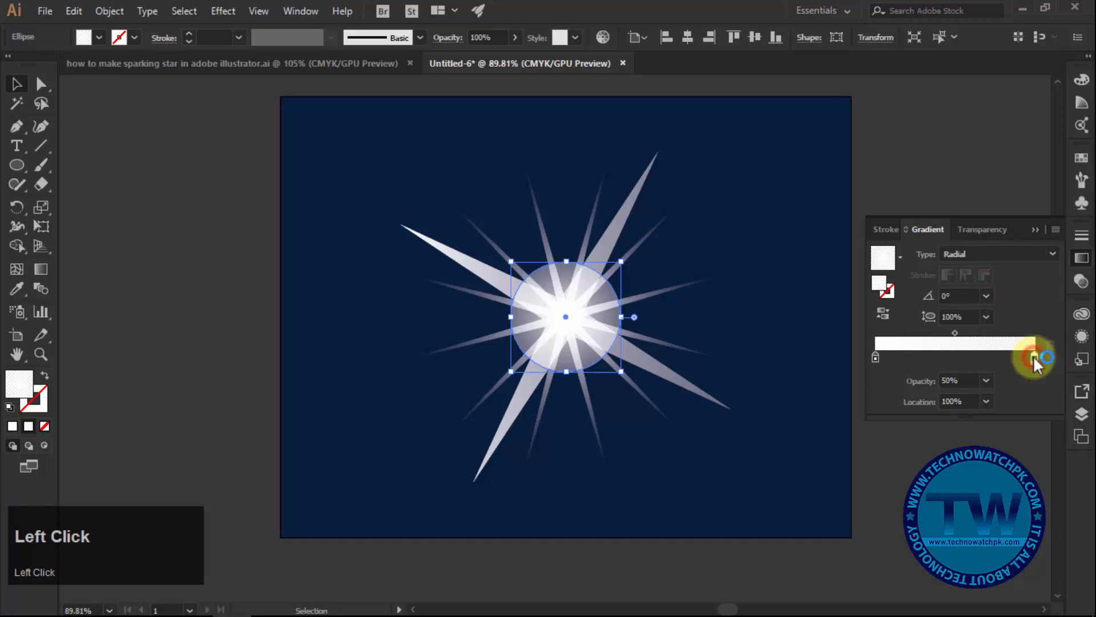
# Step: Move the glow gradient's left stop to about 22% and adjust the fade midpoint
pyautogui.moveTo(1042, 356); pyautogui.dragTo(884, 356)
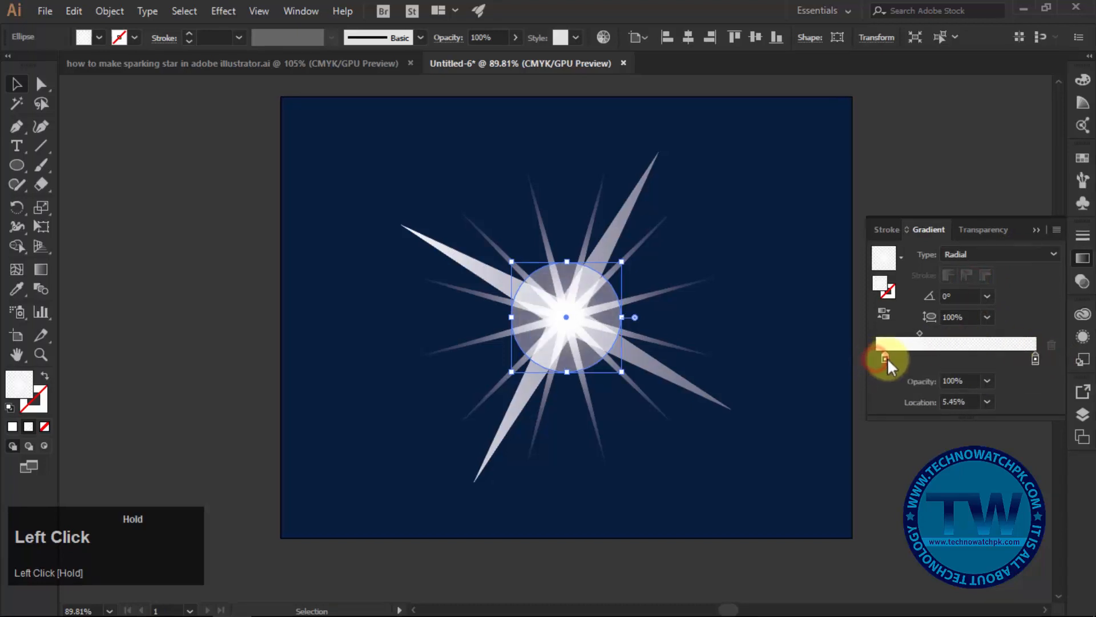
pyautogui.moveTo(886, 358); pyautogui.dragTo(911, 358)
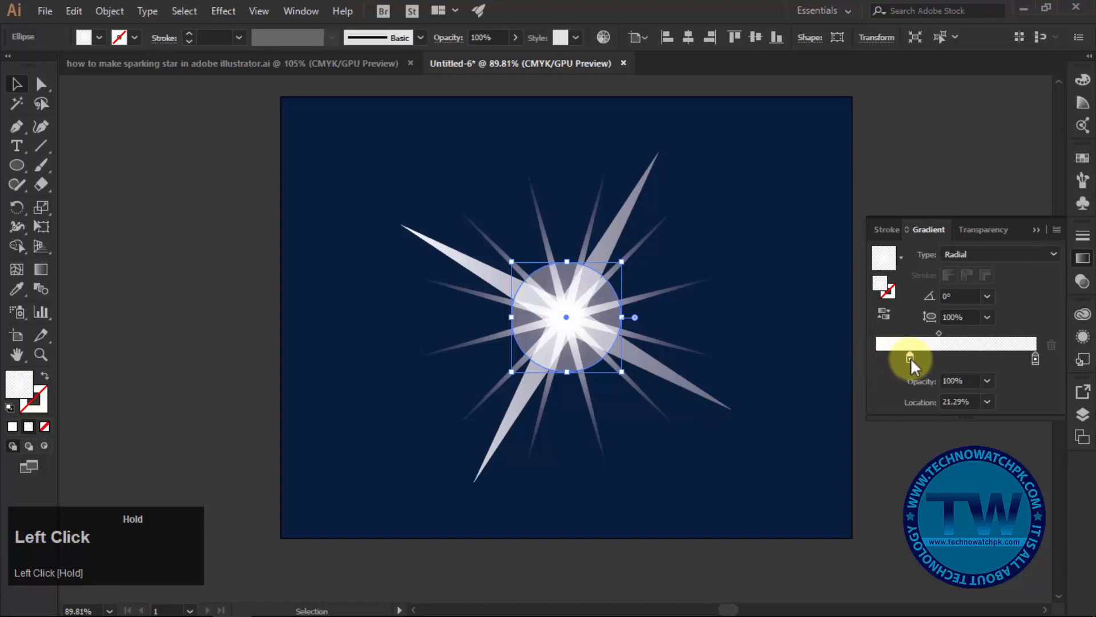
pyautogui.moveTo(910, 358); pyautogui.dragTo(913, 358)
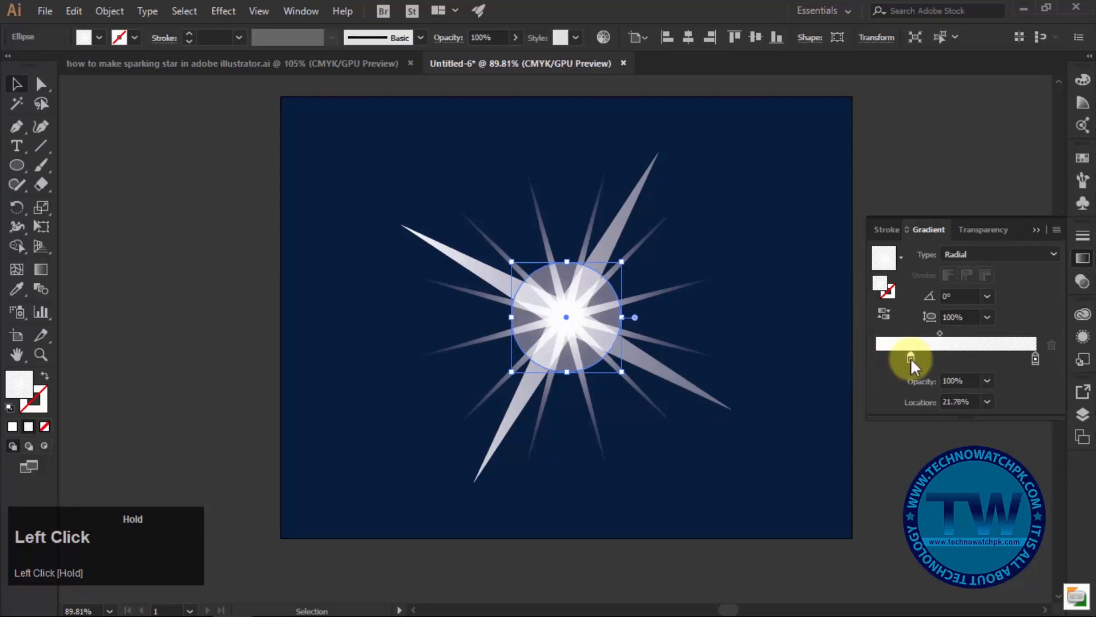
pyautogui.moveTo(913, 357); pyautogui.dragTo(950, 342)
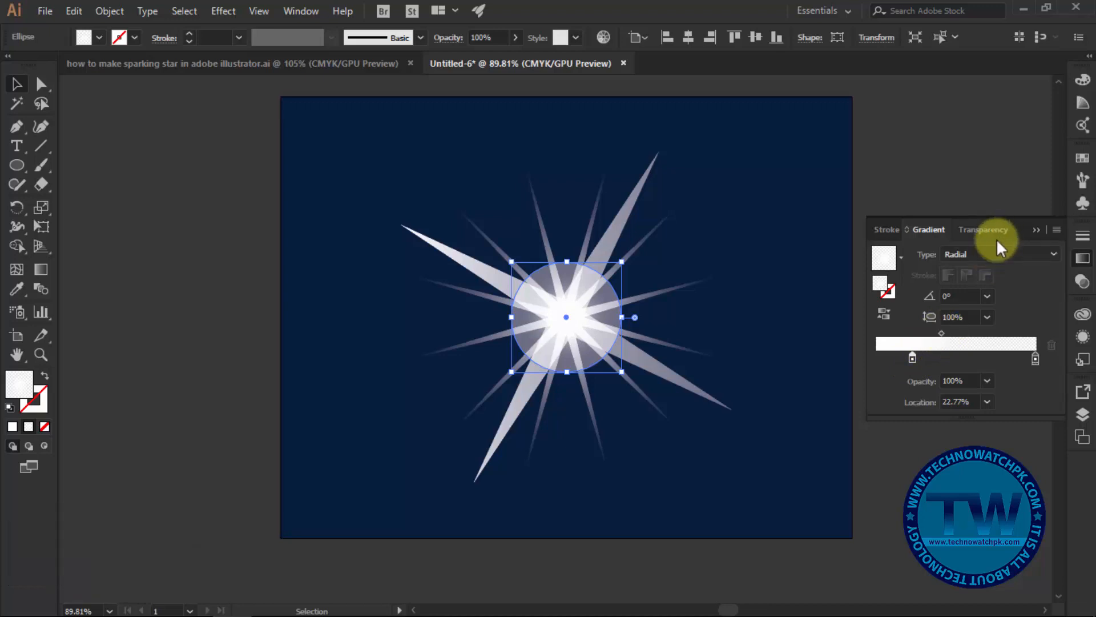
pyautogui.moveTo(942, 338)
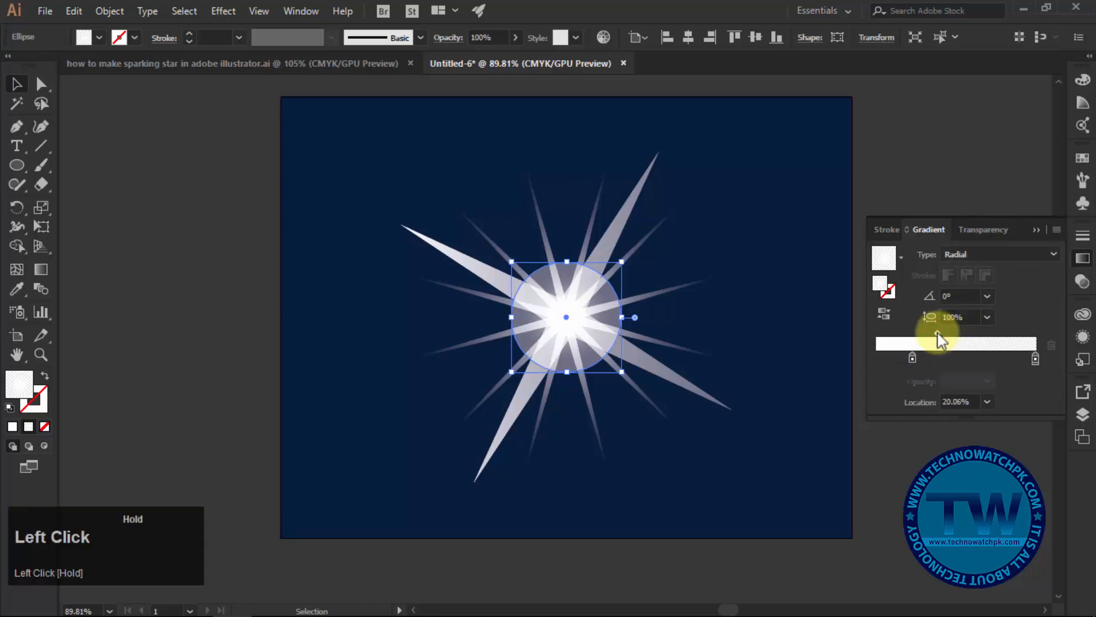
pyautogui.moveTo(938, 343); pyautogui.dragTo(930, 343)
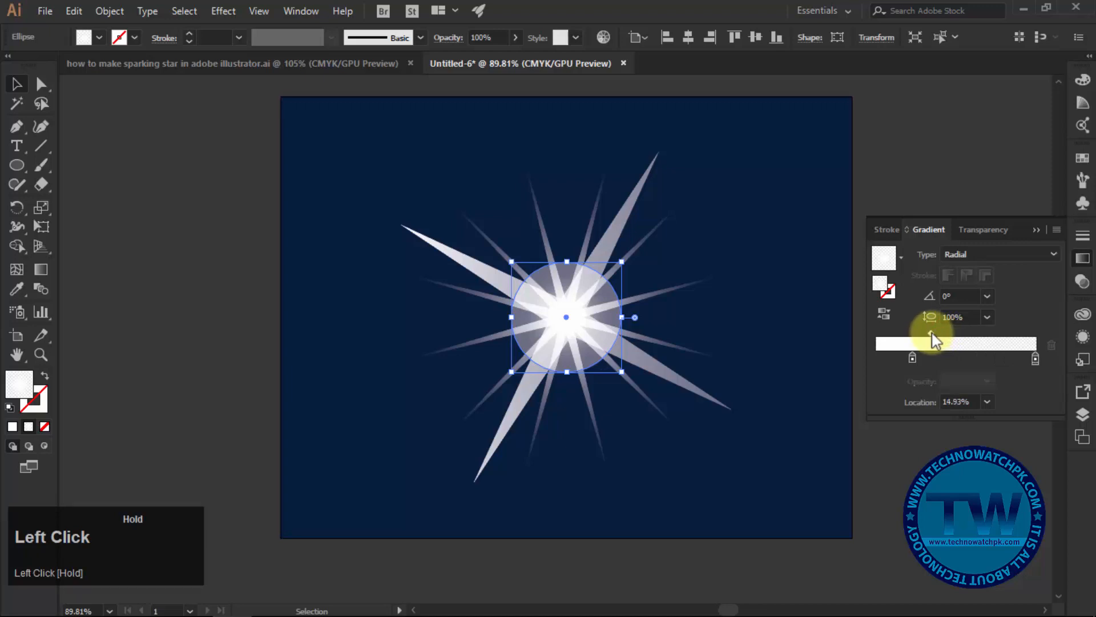
pyautogui.moveTo(930, 339); pyautogui.dragTo(944, 339)
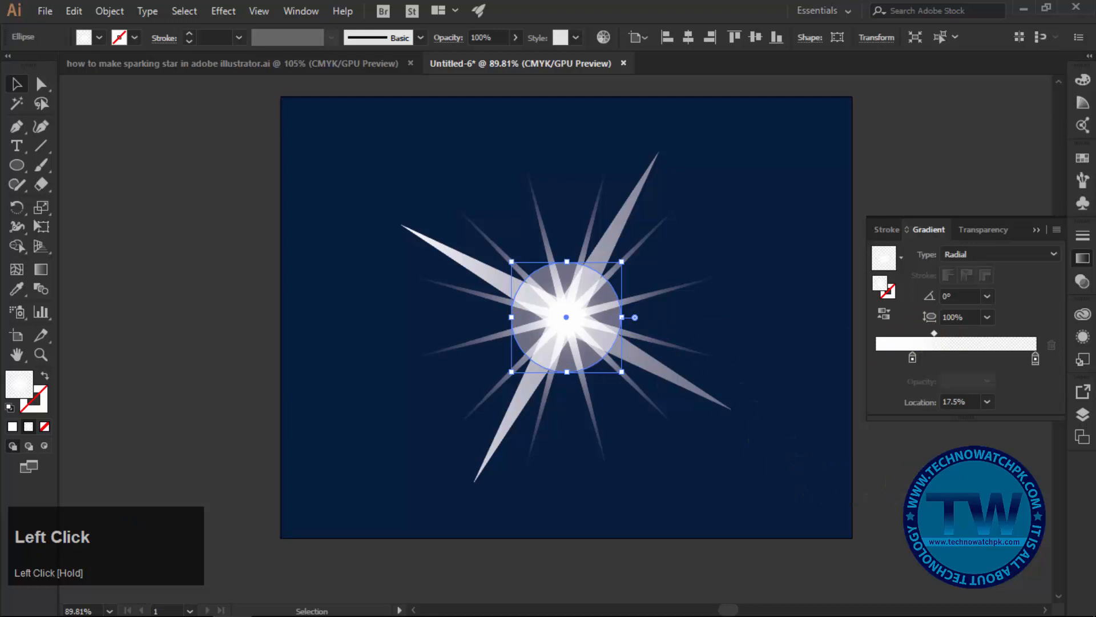
pyautogui.click(1035, 358)
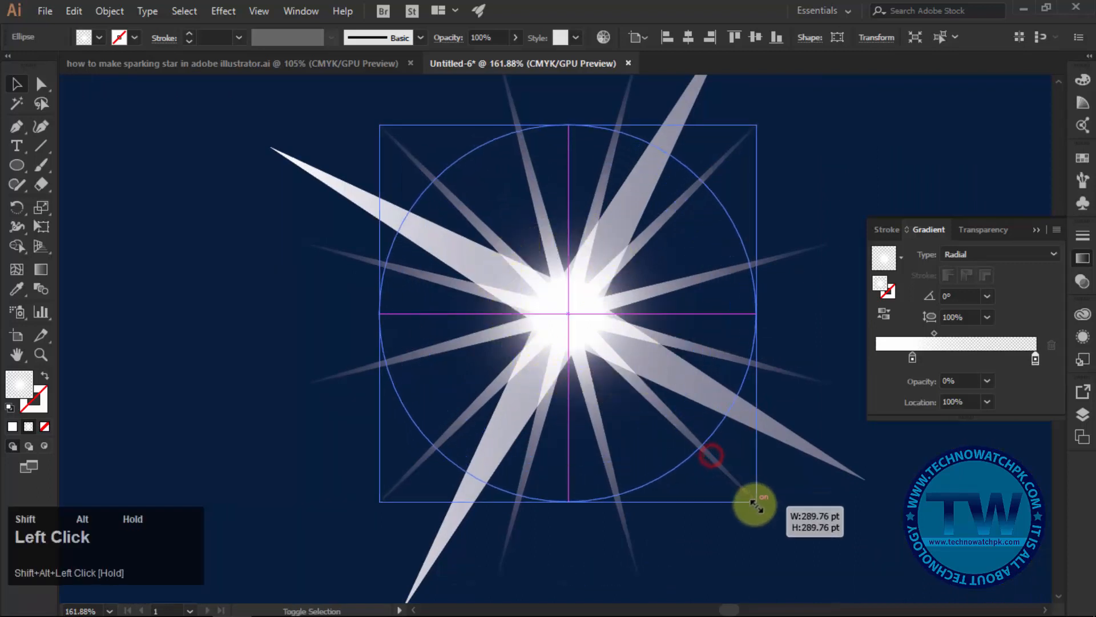
# Step: Scale the glow circle from its centre until it encloses the whole star
pyautogui.moveTo(753, 504); pyautogui.dragTo(797, 556)
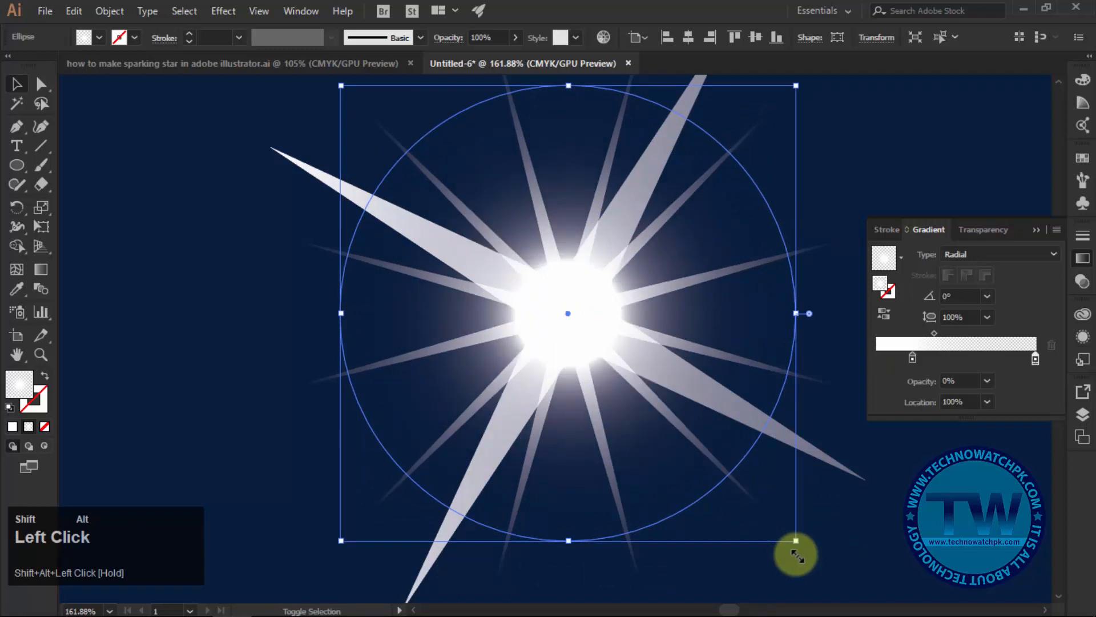
pyautogui.moveTo(795, 539); pyautogui.dragTo(804, 545)
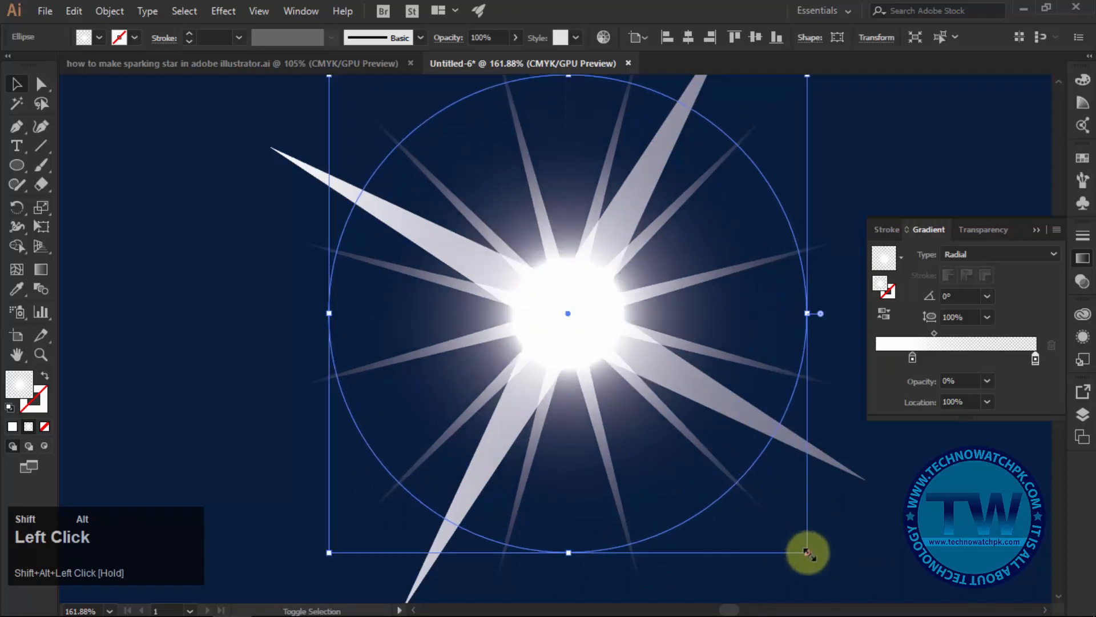
pyautogui.click(809, 553)
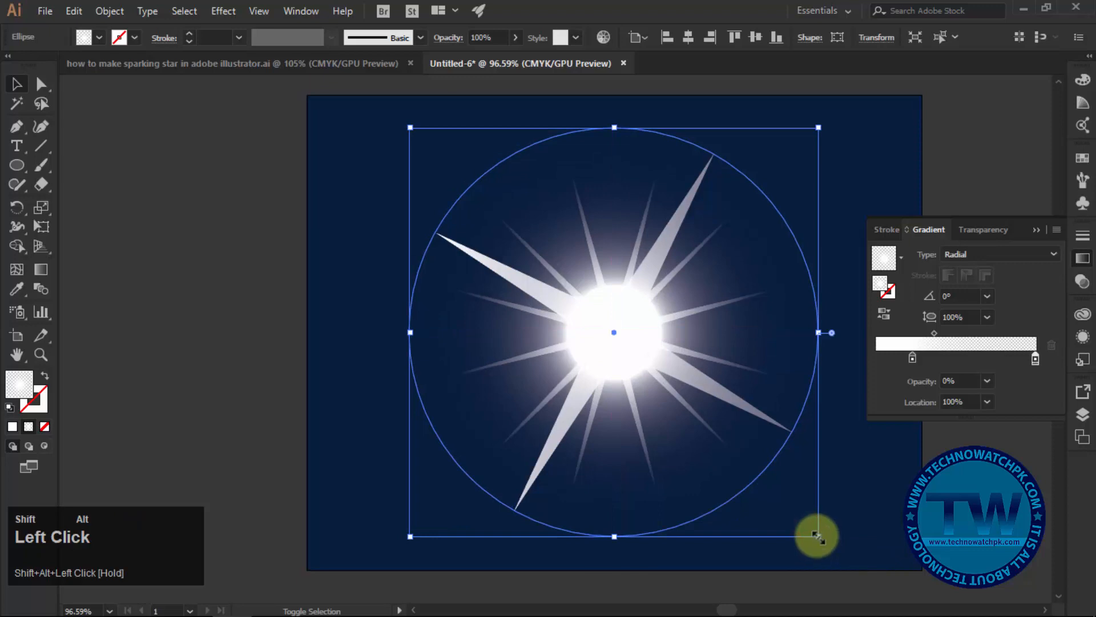
pyautogui.moveTo(816, 536); pyautogui.dragTo(813, 529)
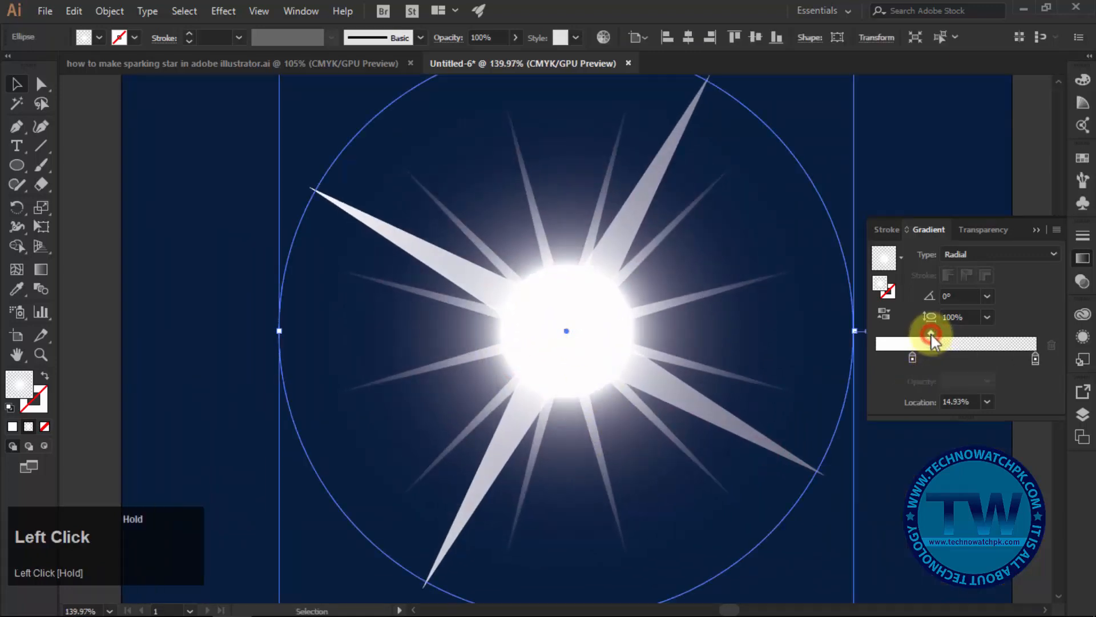
# Step: Set the left gradient stop to about 25% and midpoint to 22%, then zoom out
pyautogui.moveTo(928, 342); pyautogui.dragTo(913, 356)
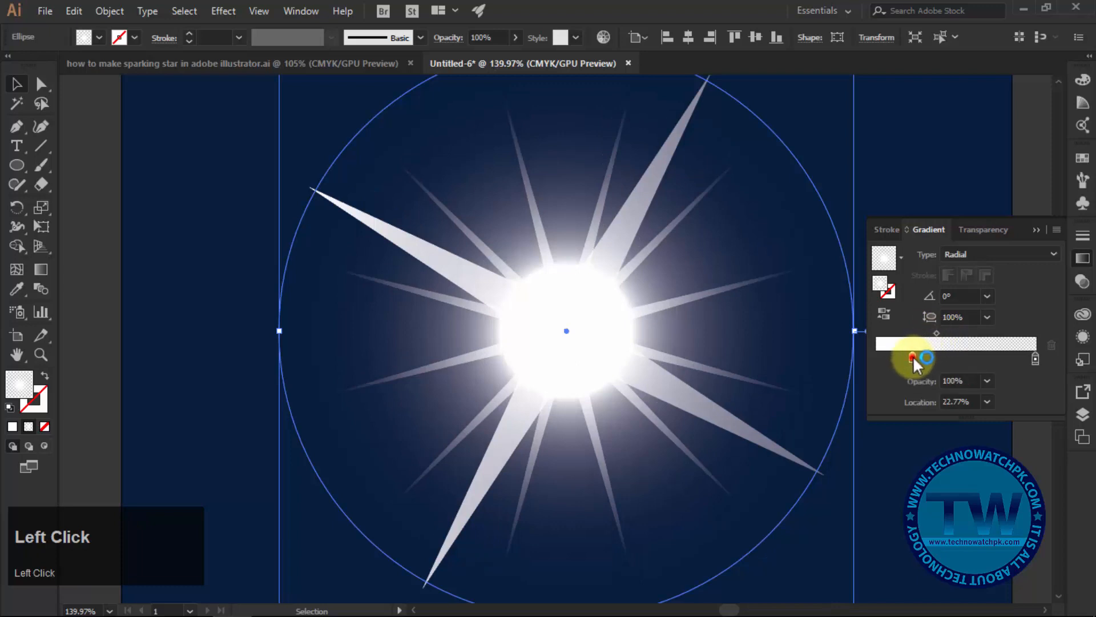
pyautogui.moveTo(909, 358); pyautogui.dragTo(921, 358)
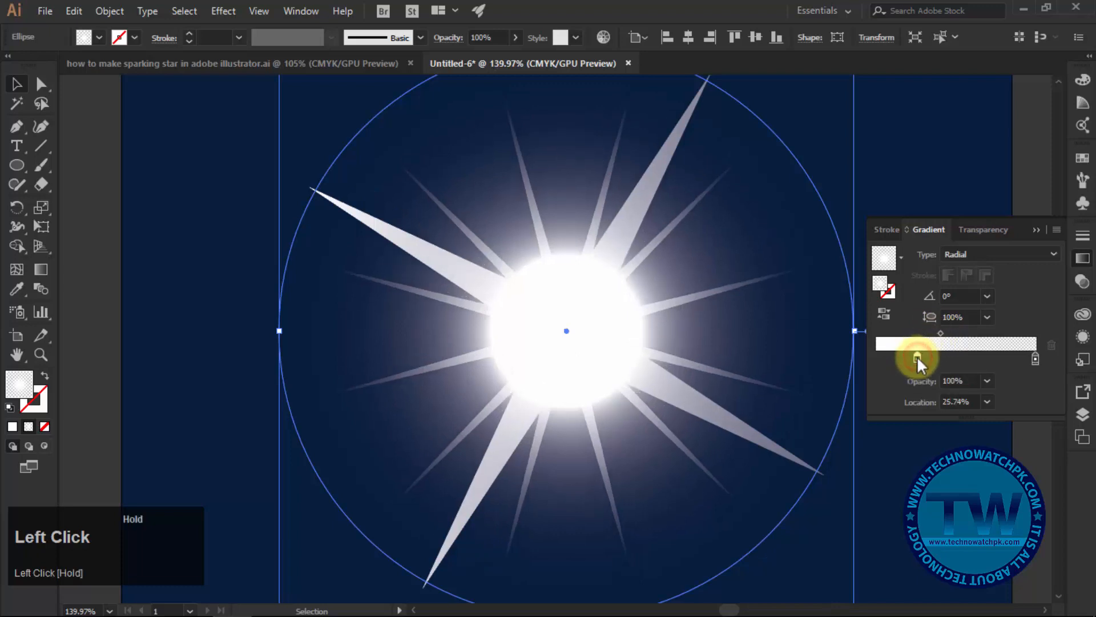
pyautogui.moveTo(918, 358); pyautogui.dragTo(916, 358)
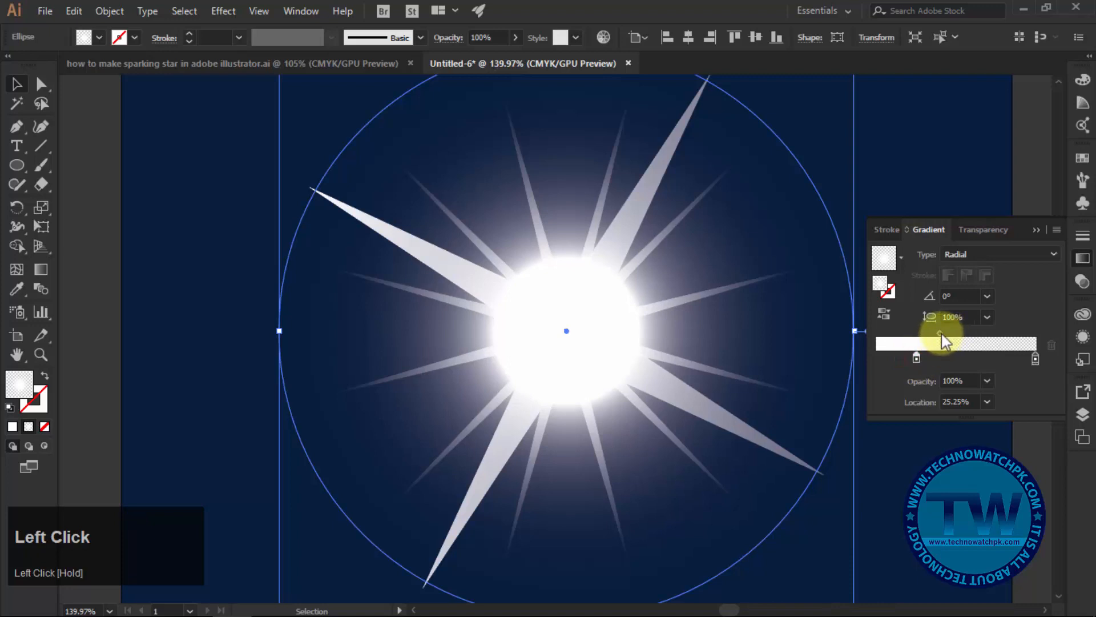
pyautogui.moveTo(958, 332); pyautogui.dragTo(943, 332)
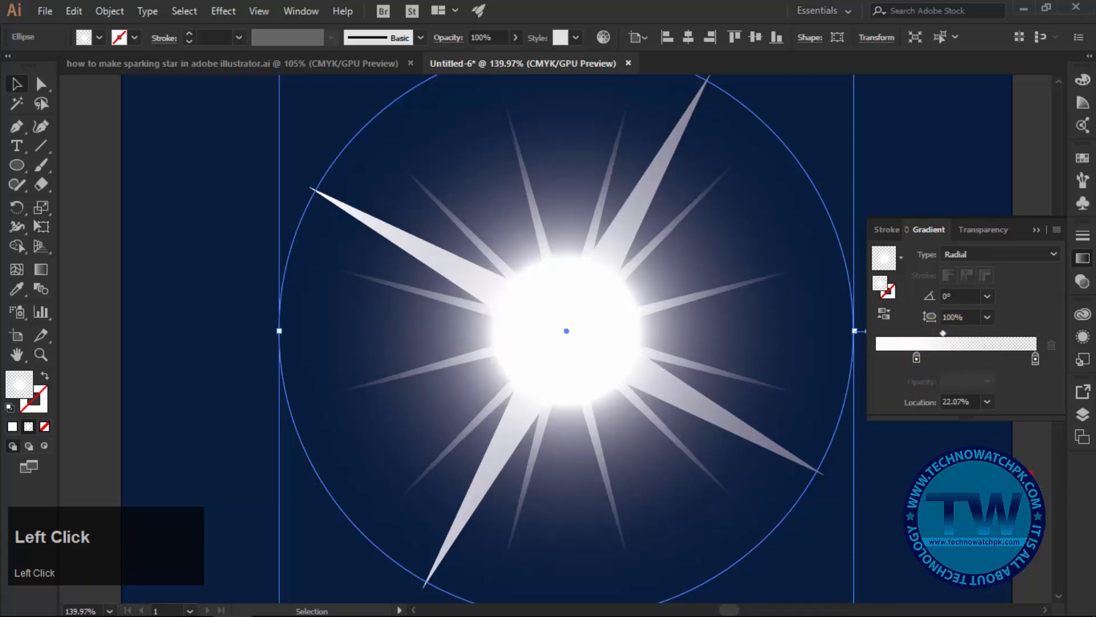
pyautogui.click(620, 446)
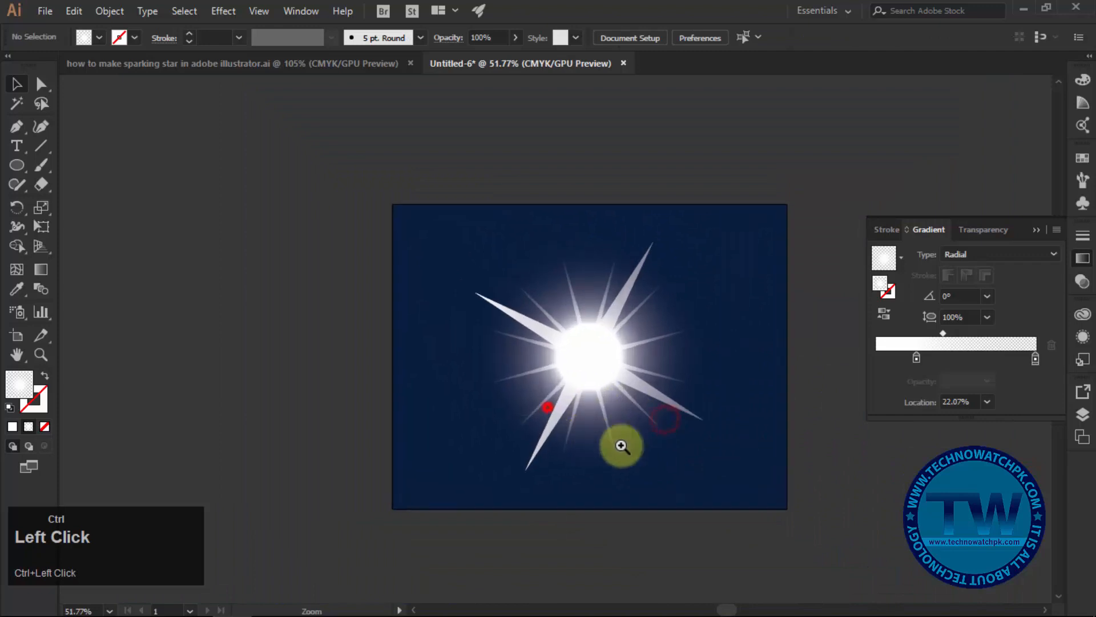